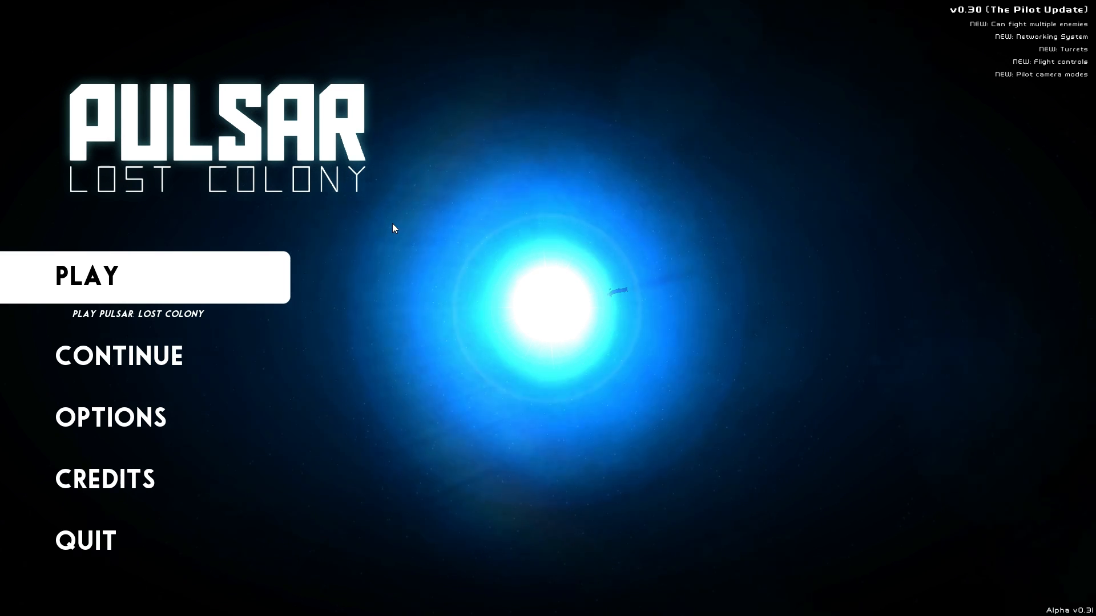
Open Options > Controls to view the default.bindings axis and item key assignments.
{"action": "left_click", "coordinate": [110, 416]}
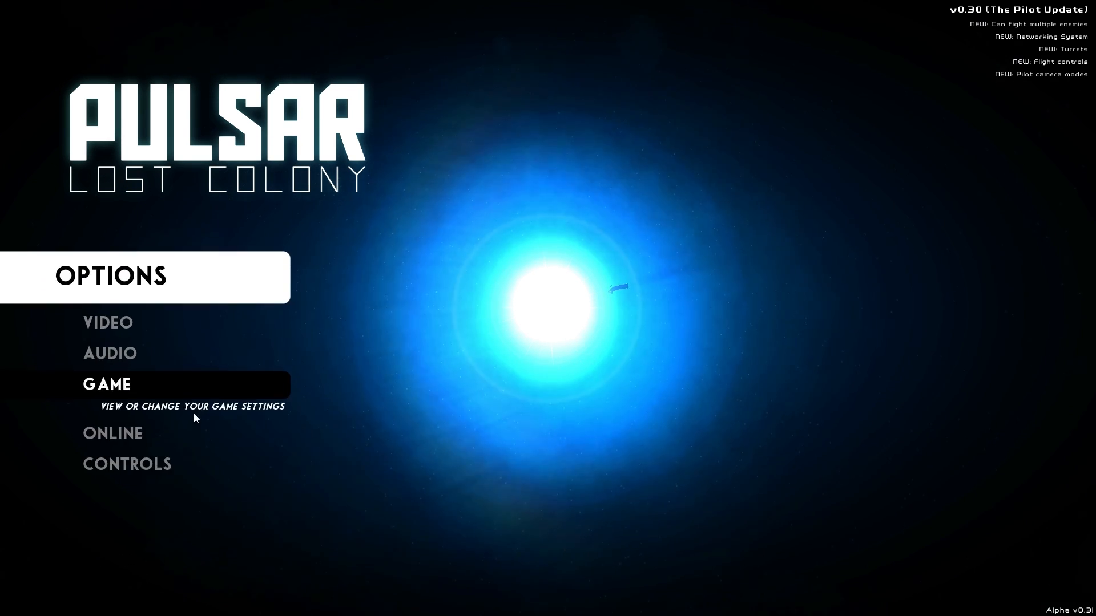
{"action": "left_click", "coordinate": [126, 464]}
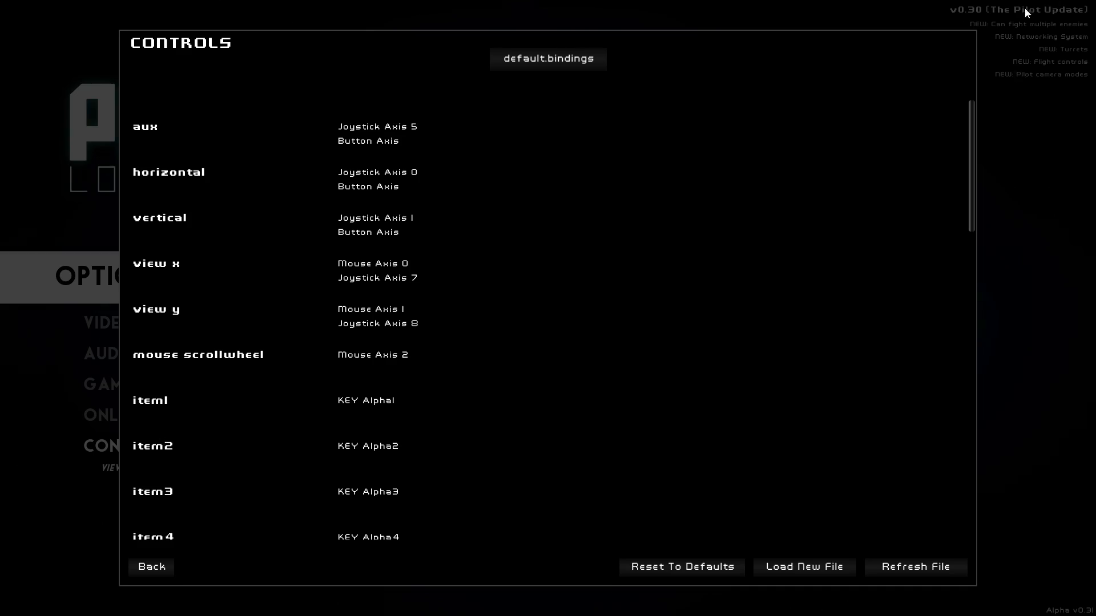
{"action": "mouse_move", "coordinate": [767, 165]}
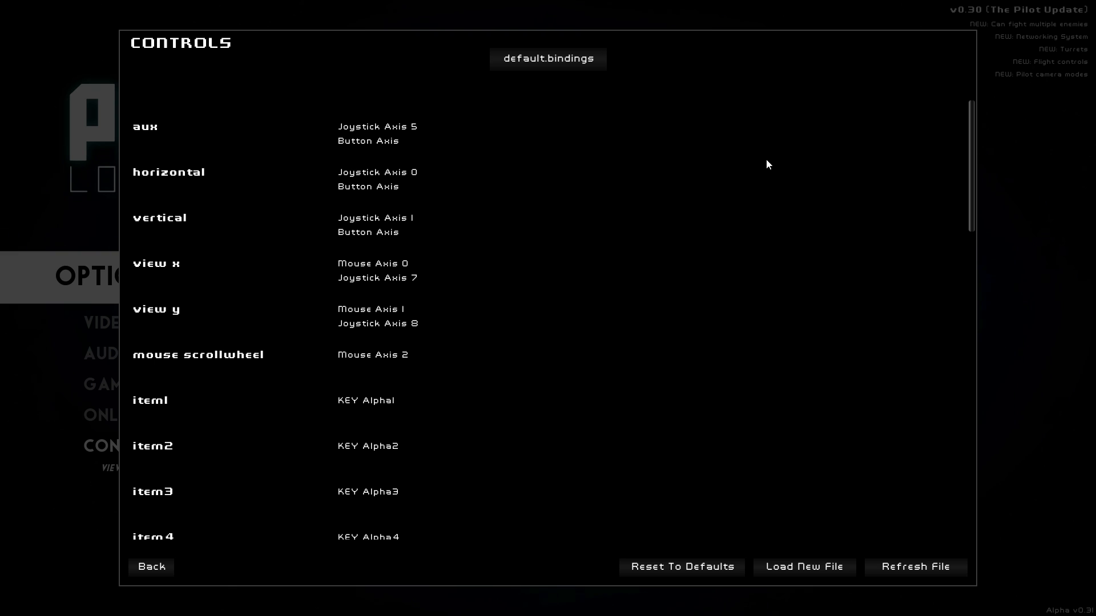
{"action": "mouse_move", "coordinate": [575, 280]}
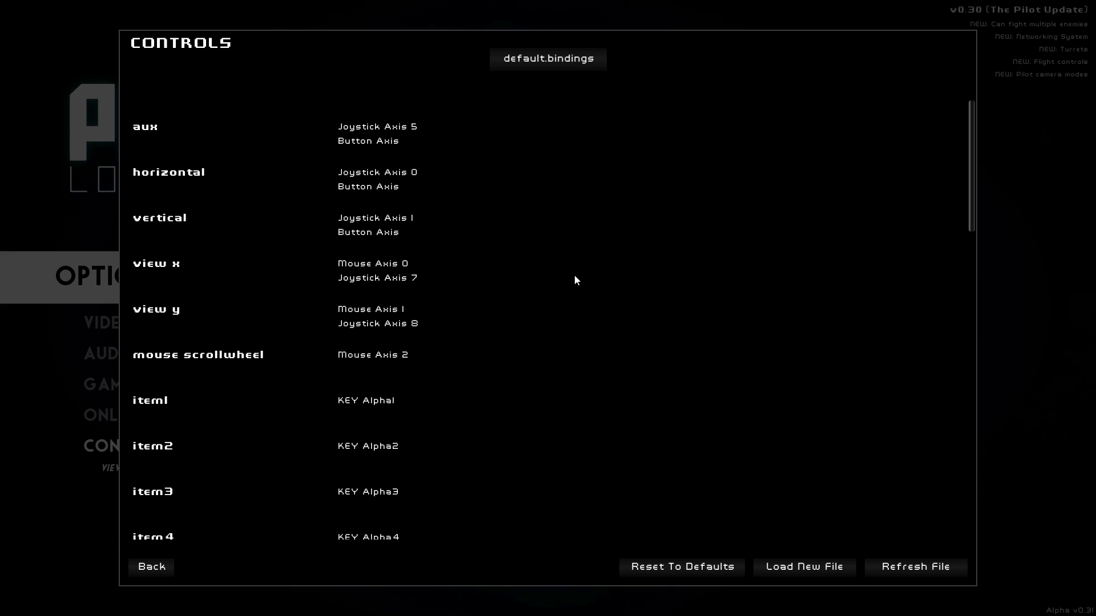
{"action": "mouse_move", "coordinate": [487, 116]}
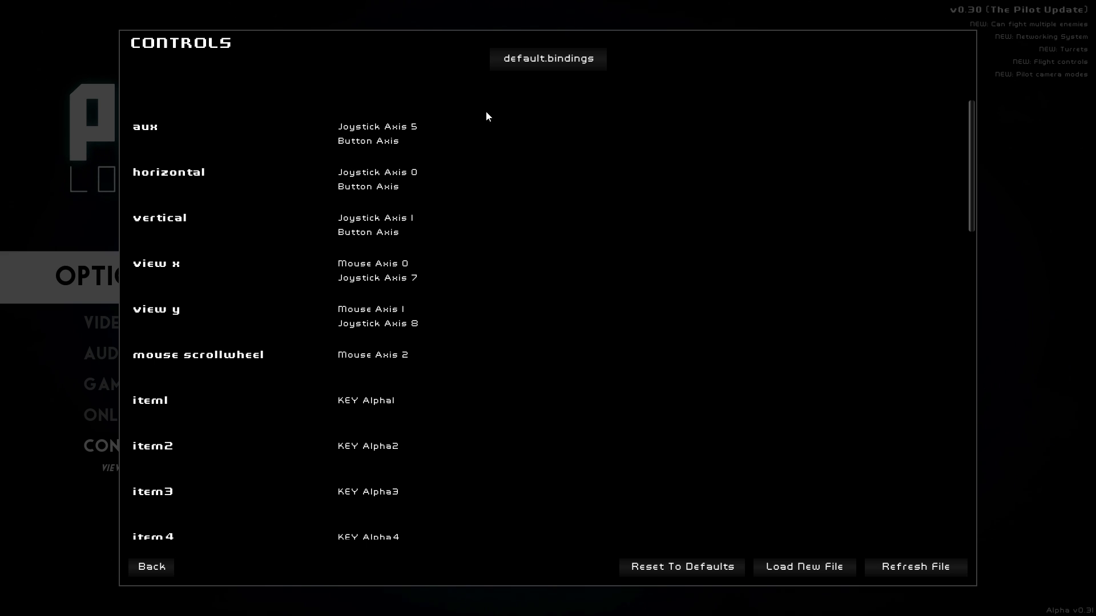
{"action": "mouse_move", "coordinate": [557, 248]}
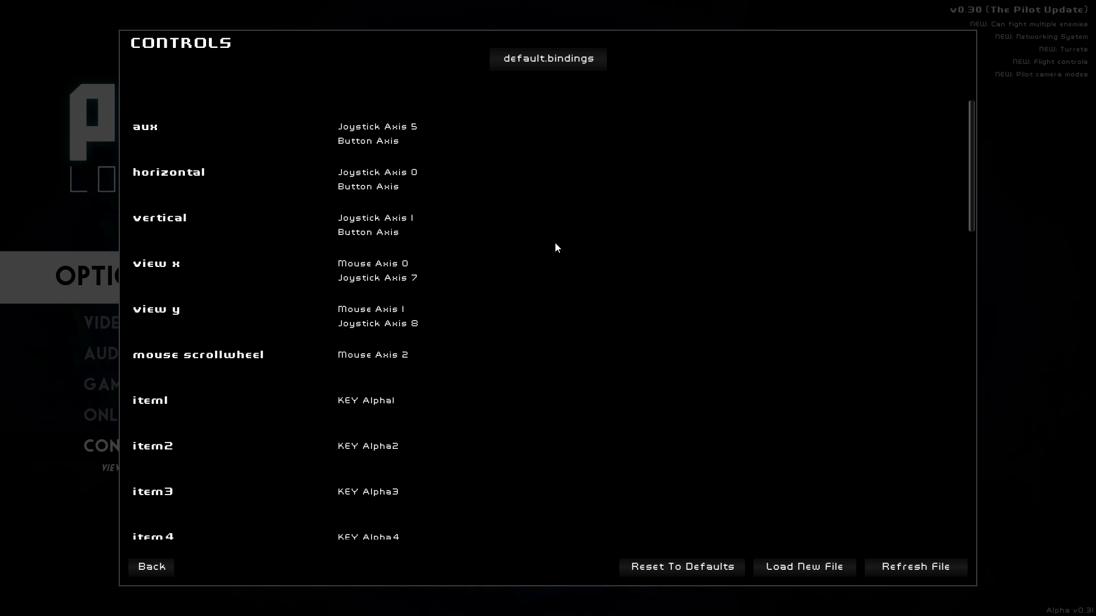
{"action": "mouse_move", "coordinate": [969, 573]}
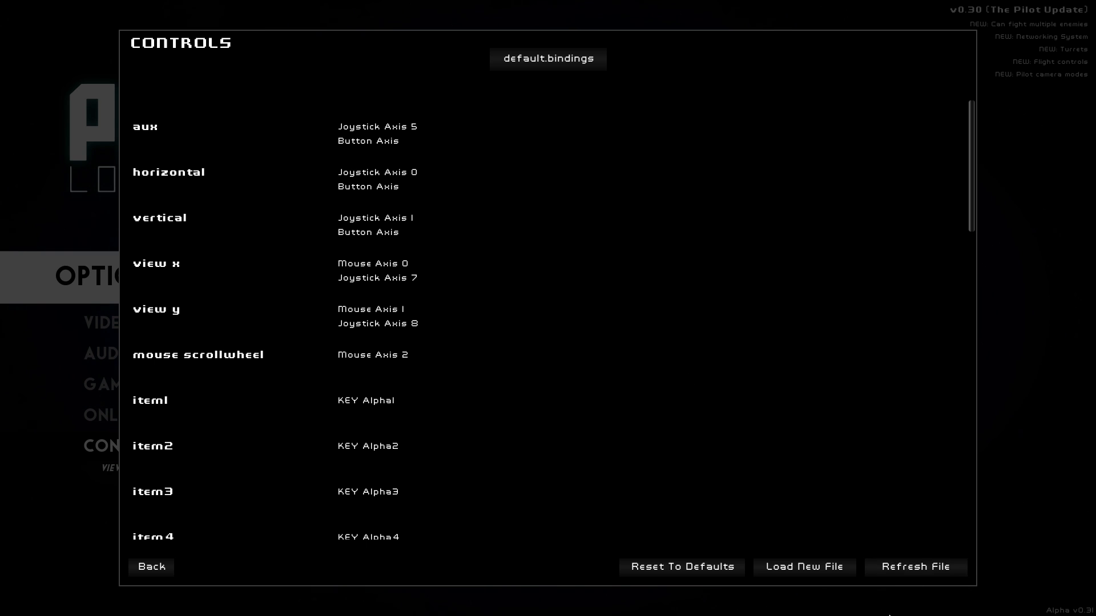
{"action": "mouse_move", "coordinate": [803, 566]}
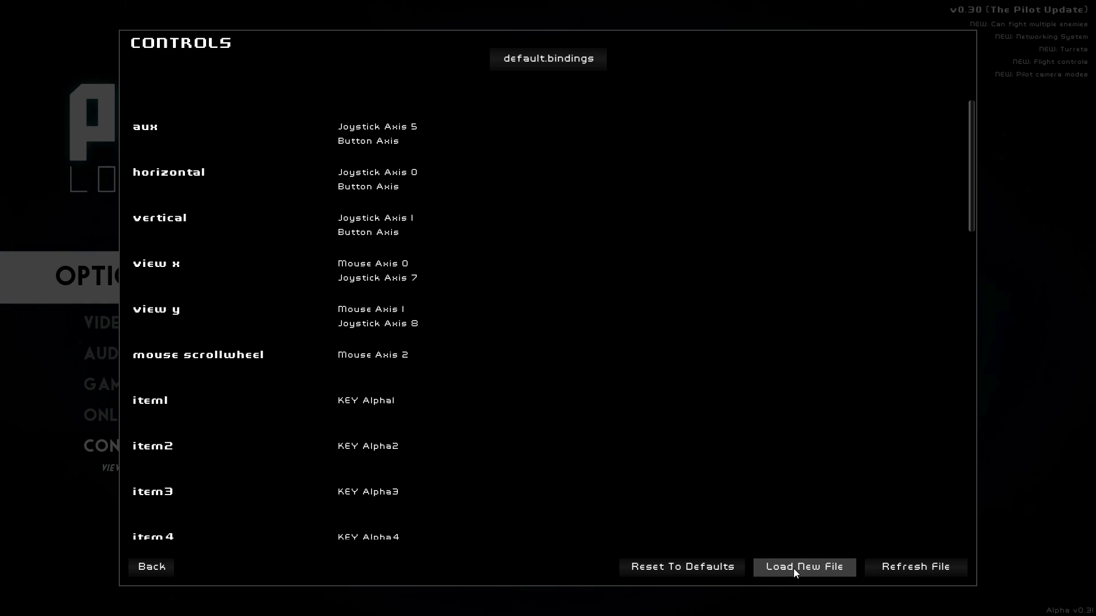
{"action": "left_click", "coordinate": [803, 567]}
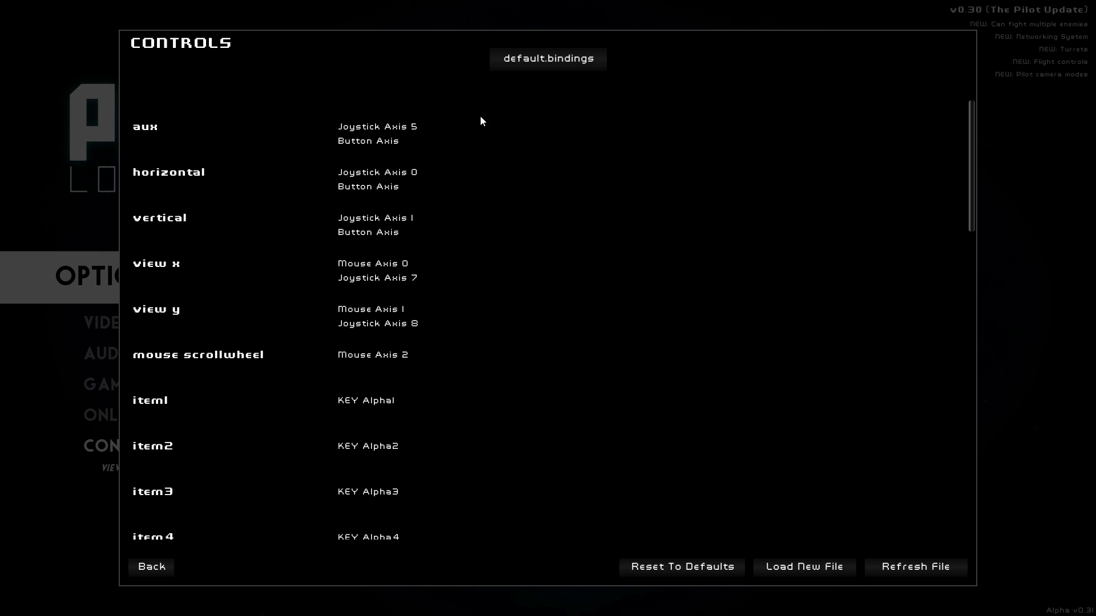
{"action": "mouse_move", "coordinate": [683, 242]}
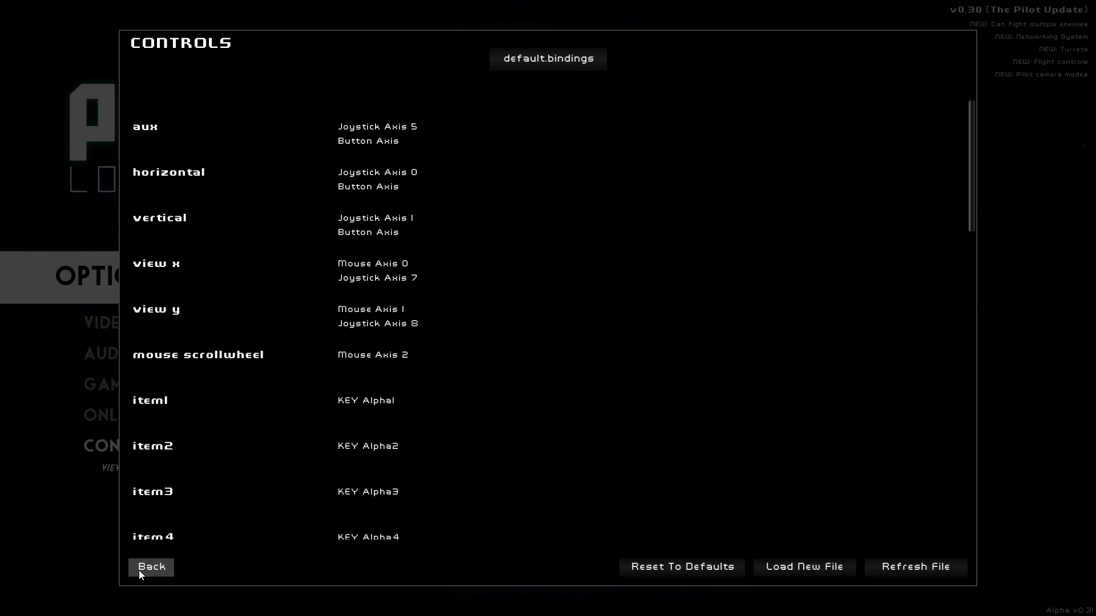
Back out of Controls and the Options submenu to the main menu.
{"action": "left_click", "coordinate": [151, 567]}
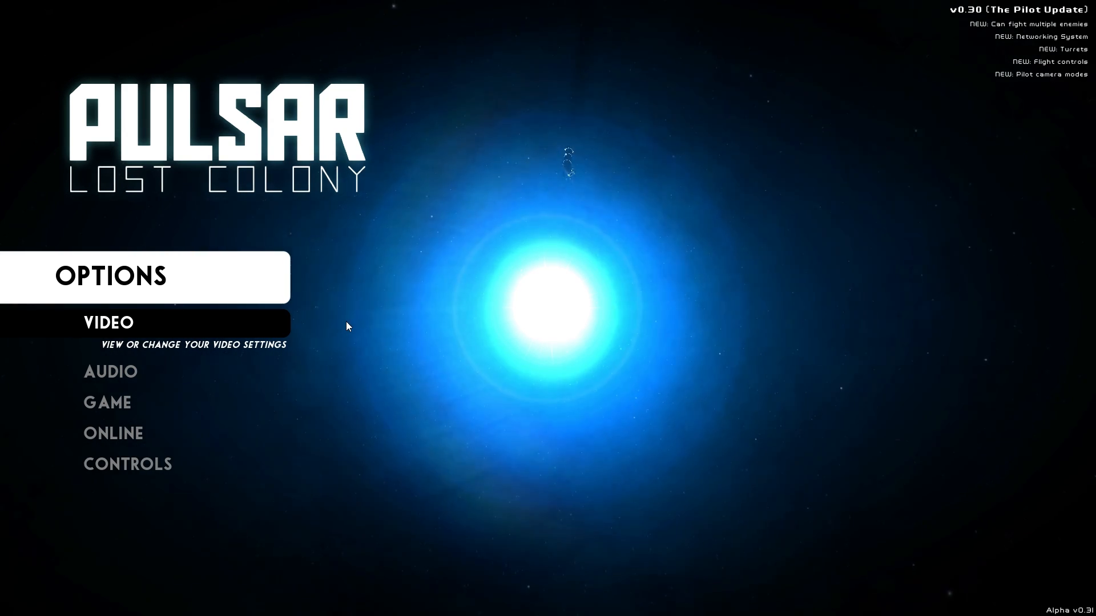
{"action": "left_click", "coordinate": [127, 446]}
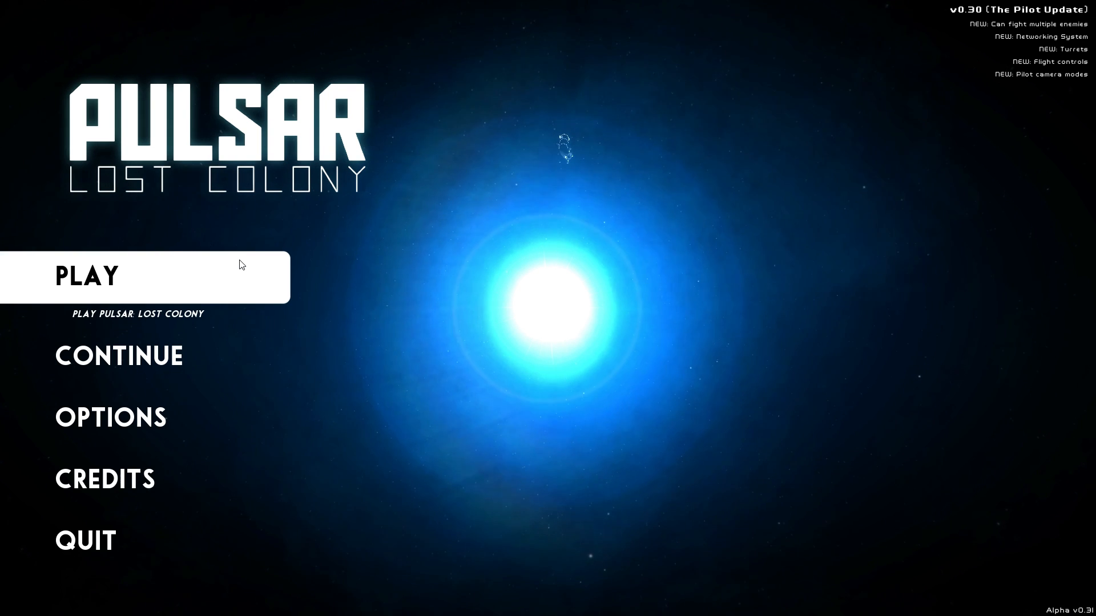
Start a crew named U.S.S. Victory II and select the W.D. Cruiser ship.
{"action": "left_click", "coordinate": [86, 275]}
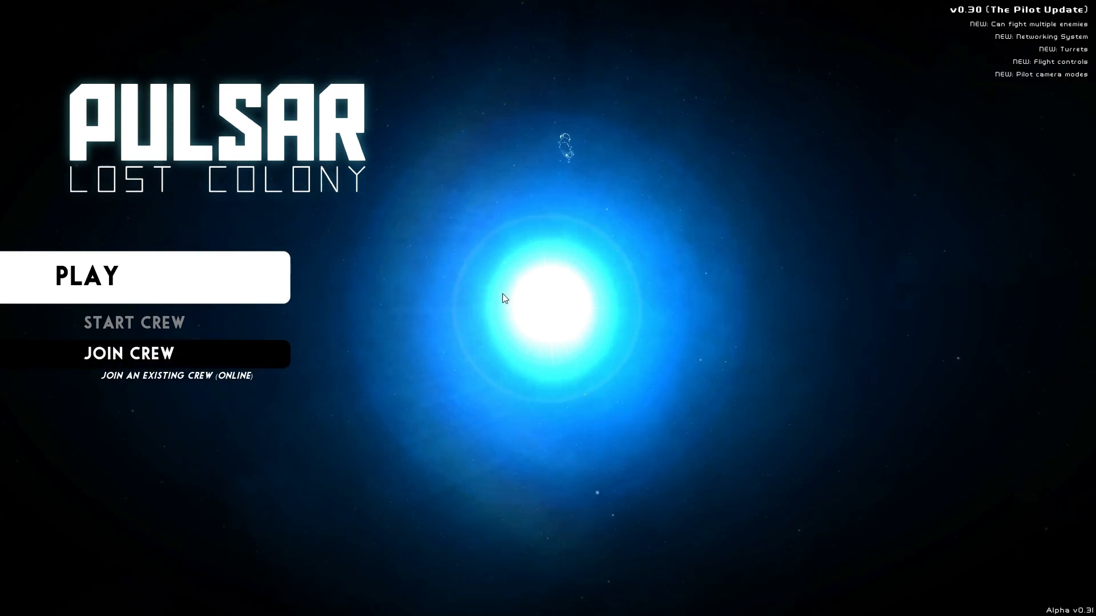
{"action": "left_click", "coordinate": [134, 322]}
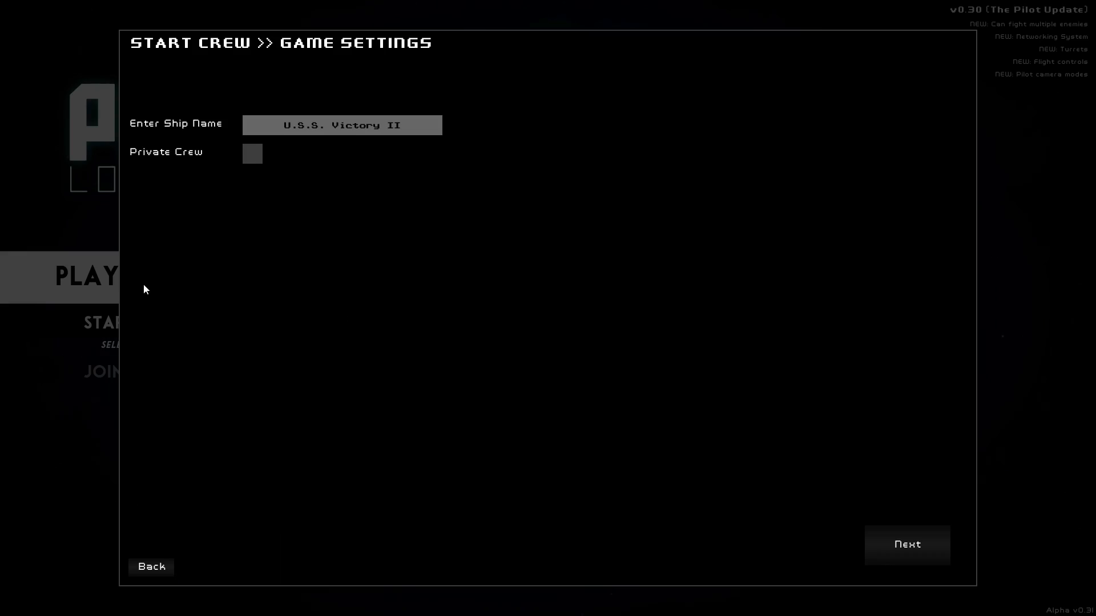
{"action": "mouse_move", "coordinate": [38, 461]}
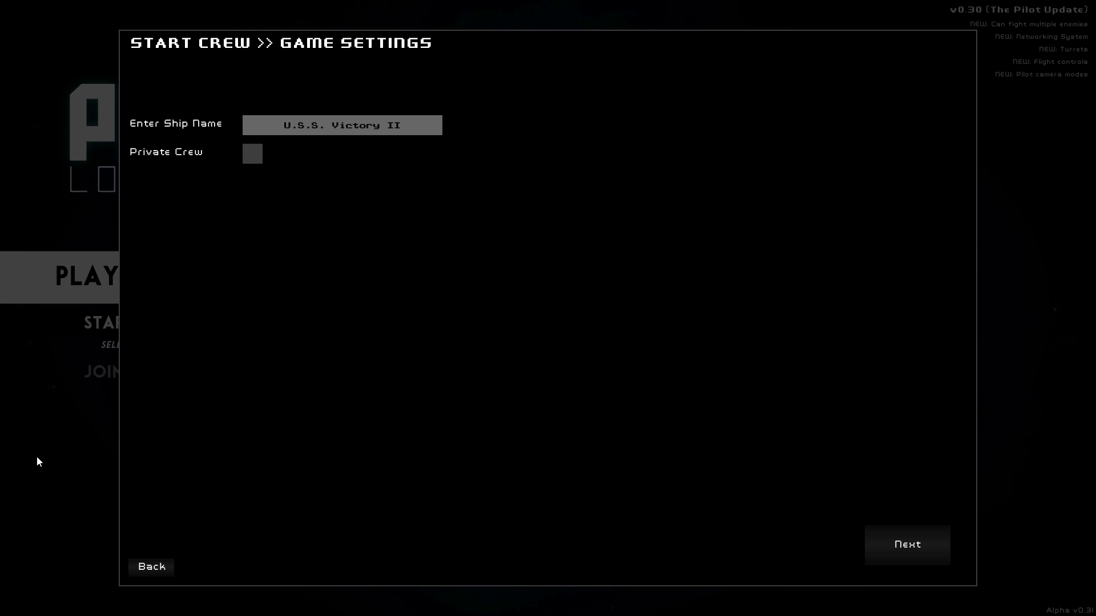
{"action": "mouse_move", "coordinate": [1086, 423]}
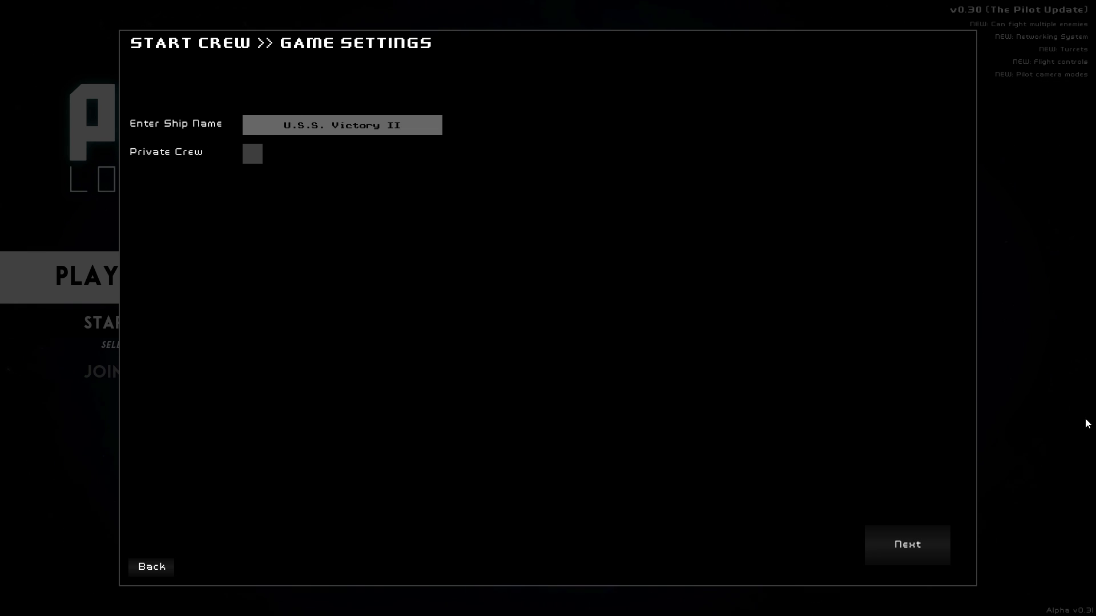
{"action": "mouse_move", "coordinate": [586, 471]}
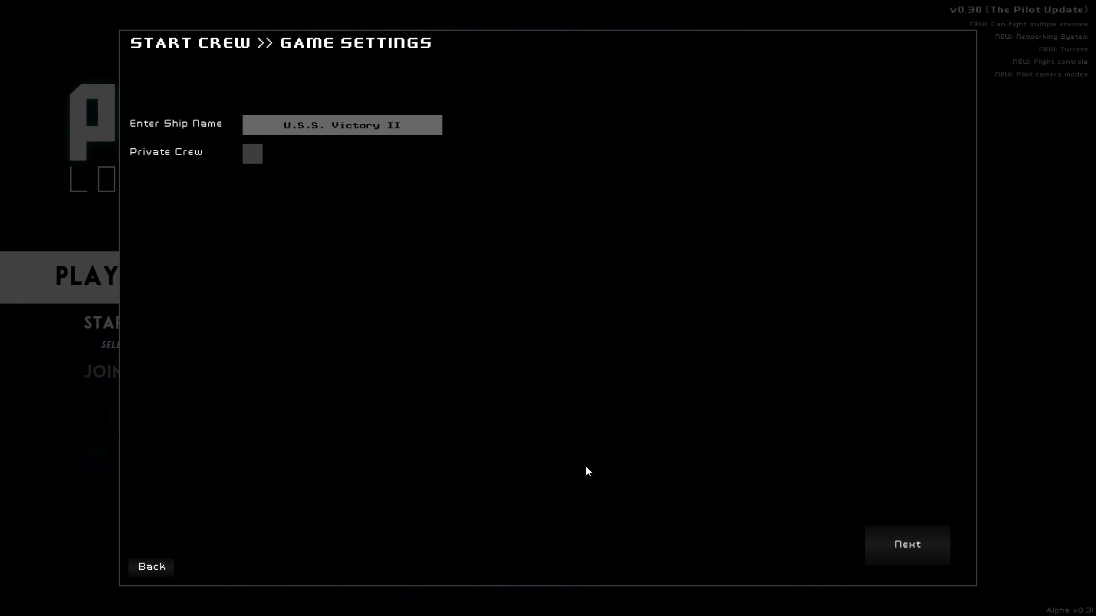
{"action": "mouse_move", "coordinate": [906, 551]}
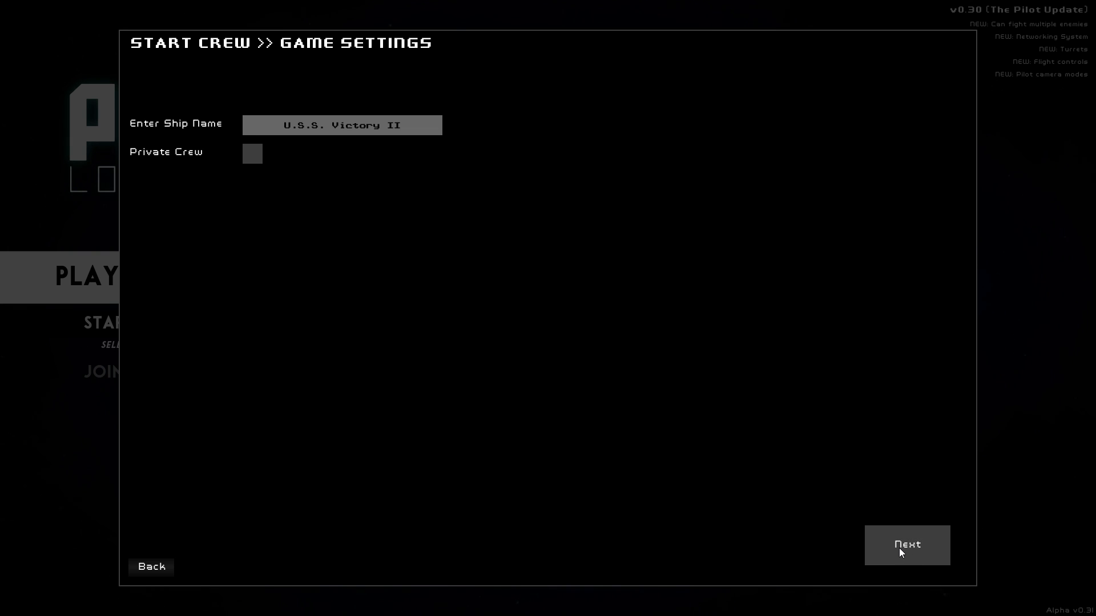
{"action": "left_click", "coordinate": [906, 545]}
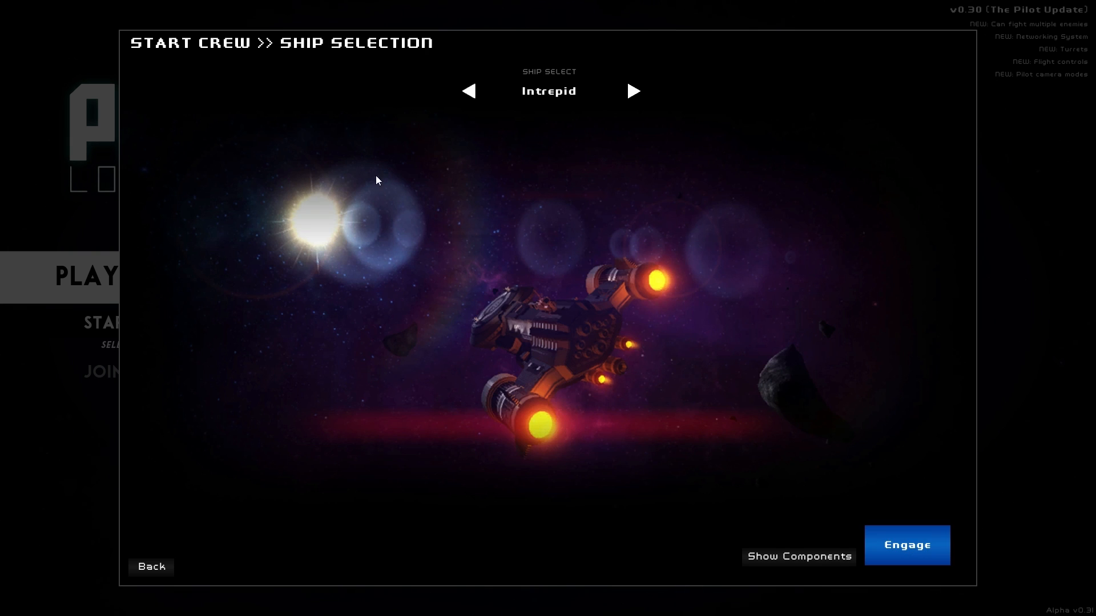
{"action": "mouse_move", "coordinate": [579, 67]}
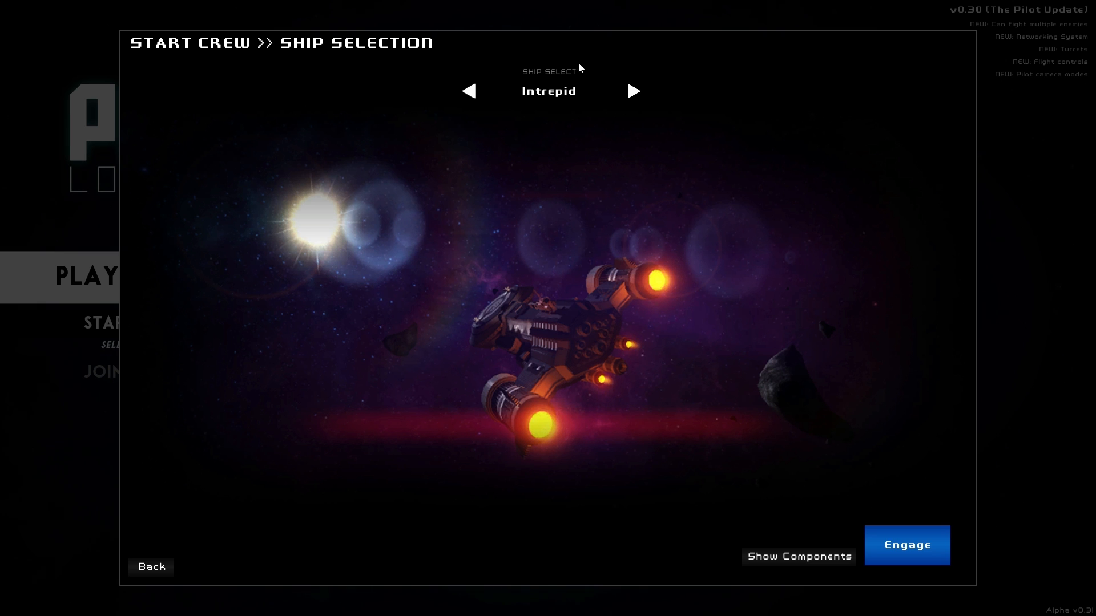
{"action": "mouse_move", "coordinate": [631, 91]}
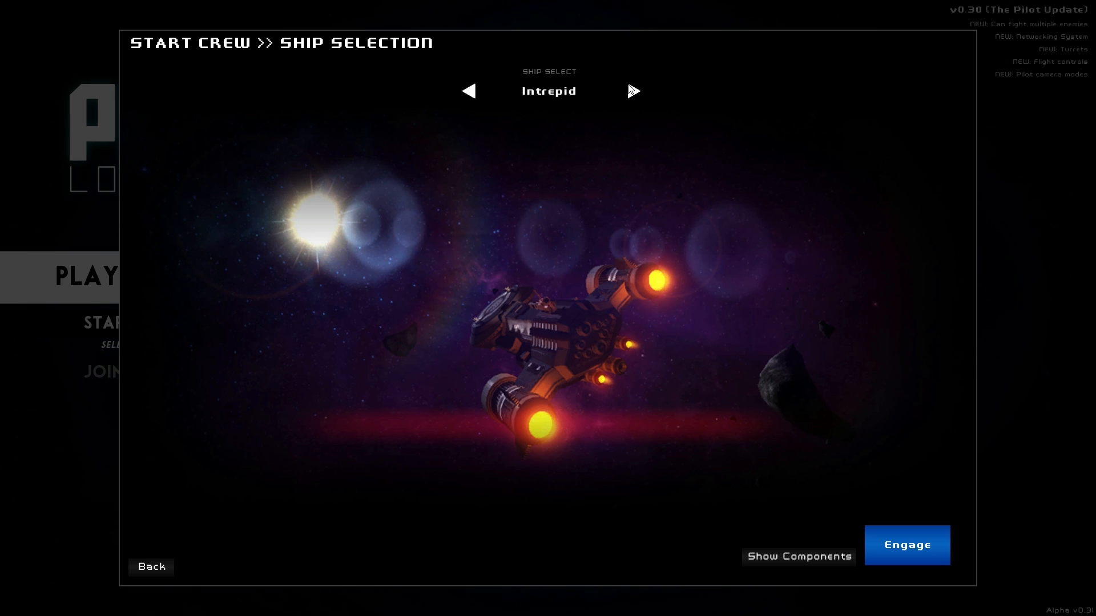
{"action": "left_click", "coordinate": [633, 91]}
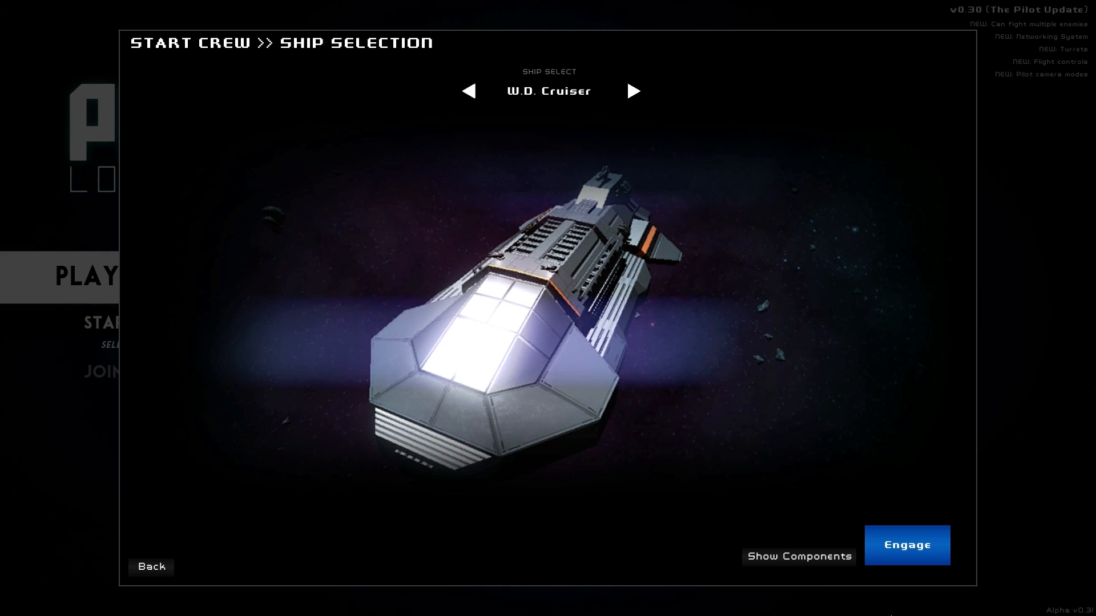
{"action": "mouse_move", "coordinate": [715, 203]}
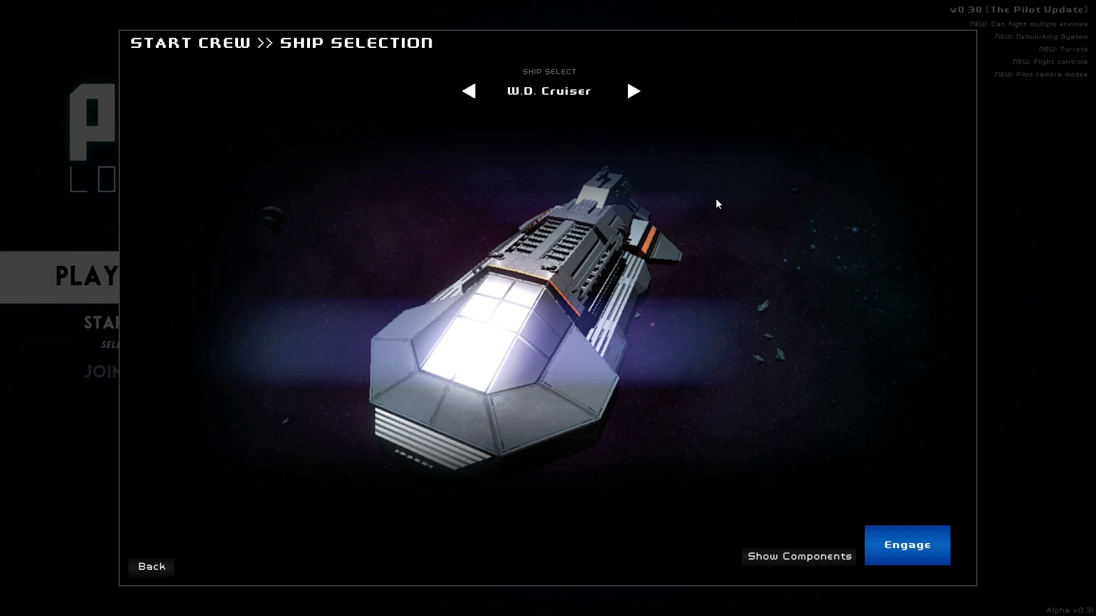
{"action": "mouse_move", "coordinate": [906, 544]}
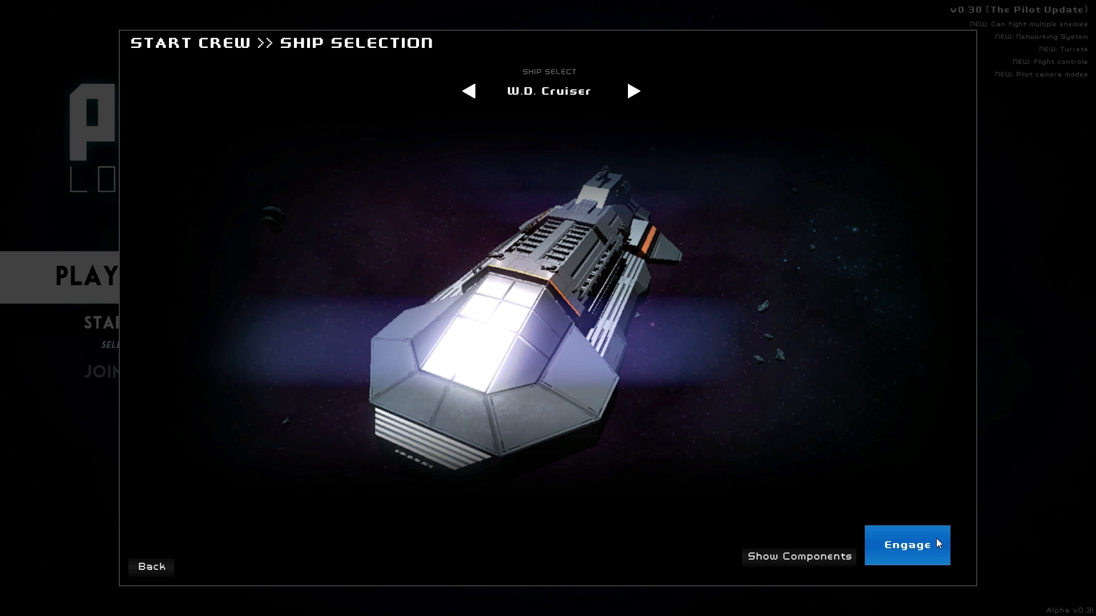
Engage with the W.D. Cruiser and dismiss the class panel to reach the bridge.
{"action": "left_click", "coordinate": [906, 545]}
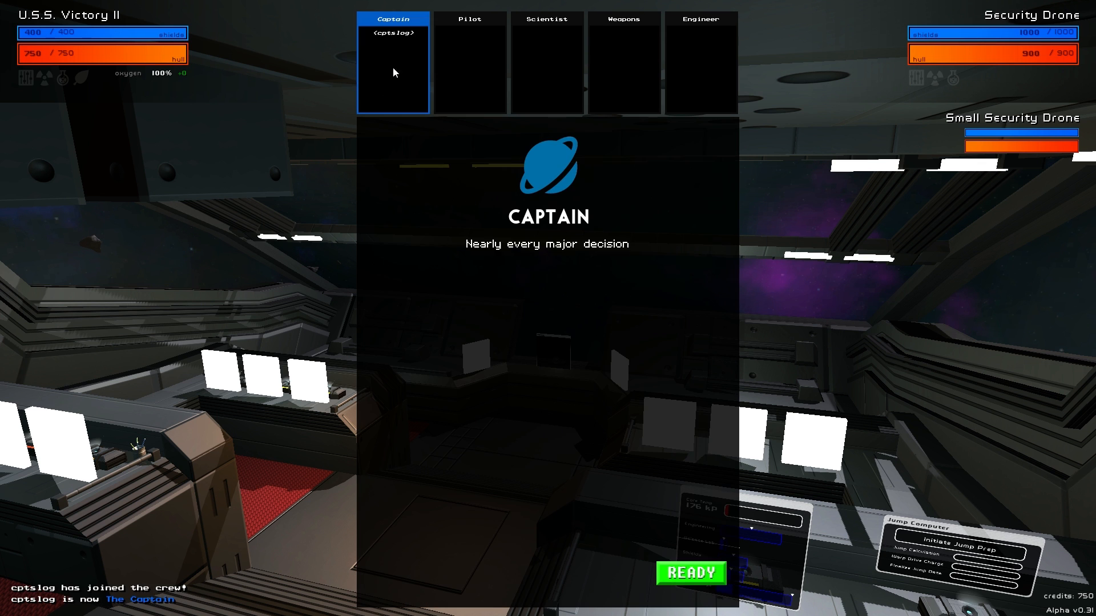
{"action": "left_click", "coordinate": [690, 573]}
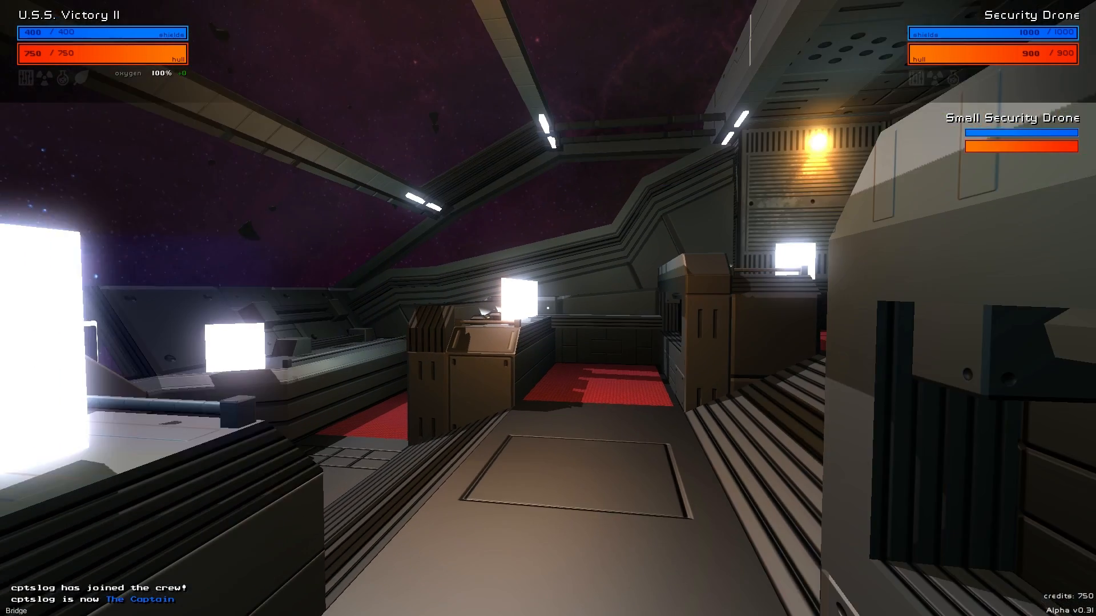